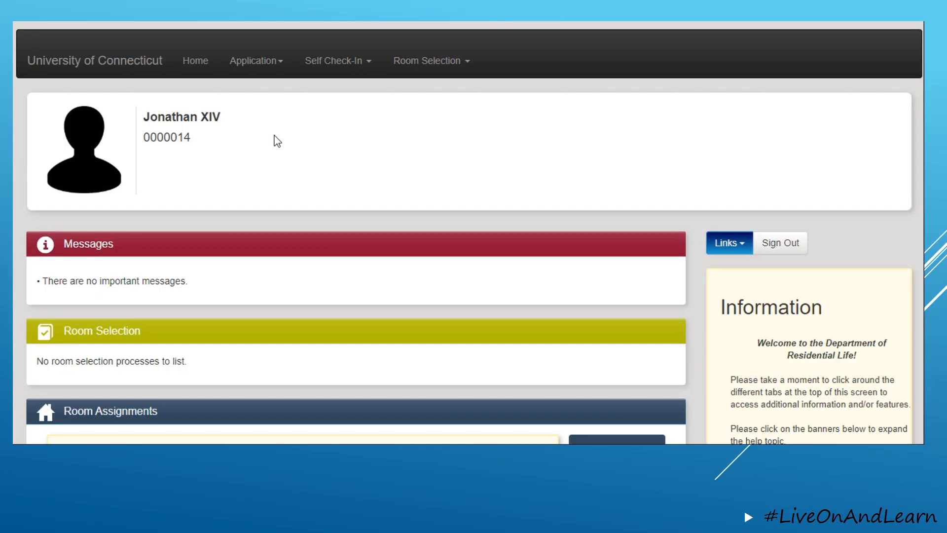
mouse_move(269, 146)
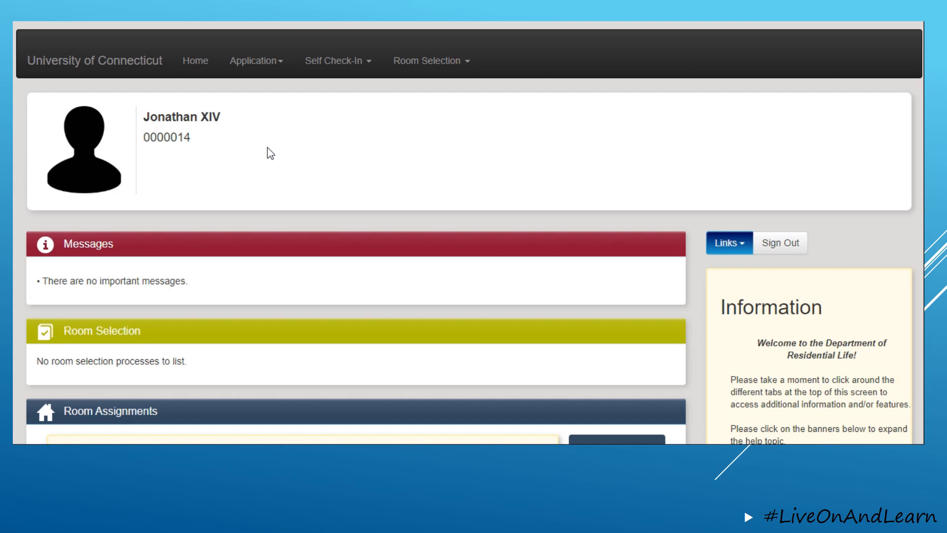
- Start the express check out, choose 'Yes, please finalize my check out', and confirm it
scroll(down, 3)
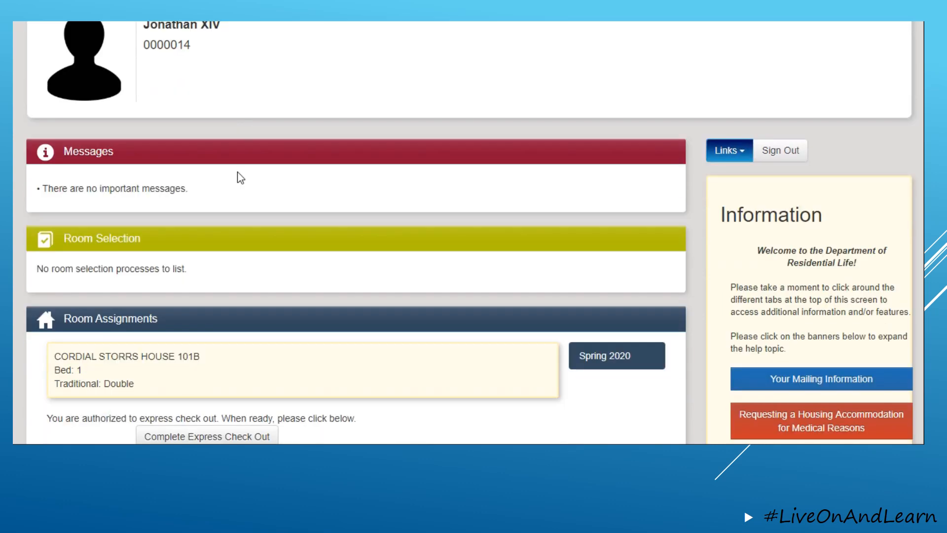
scroll(down, 3)
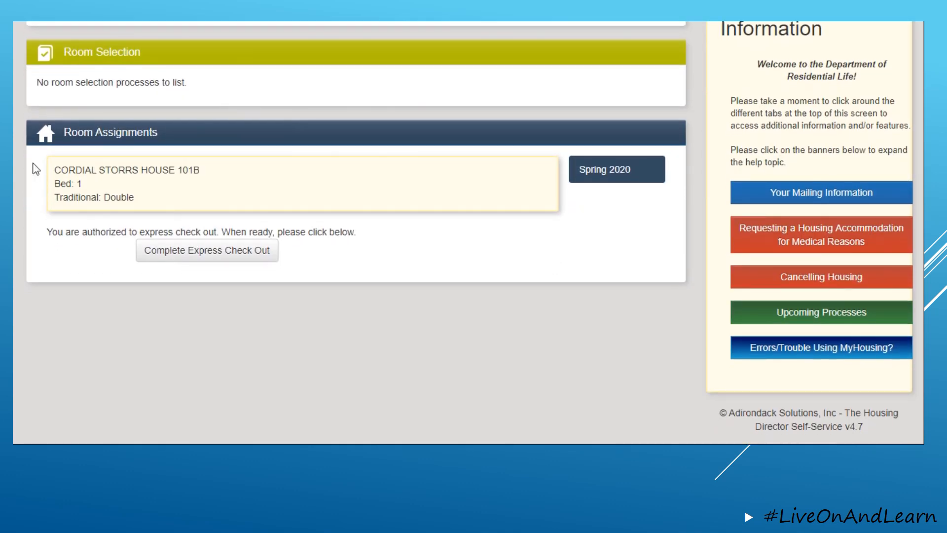
mouse_move(90, 199)
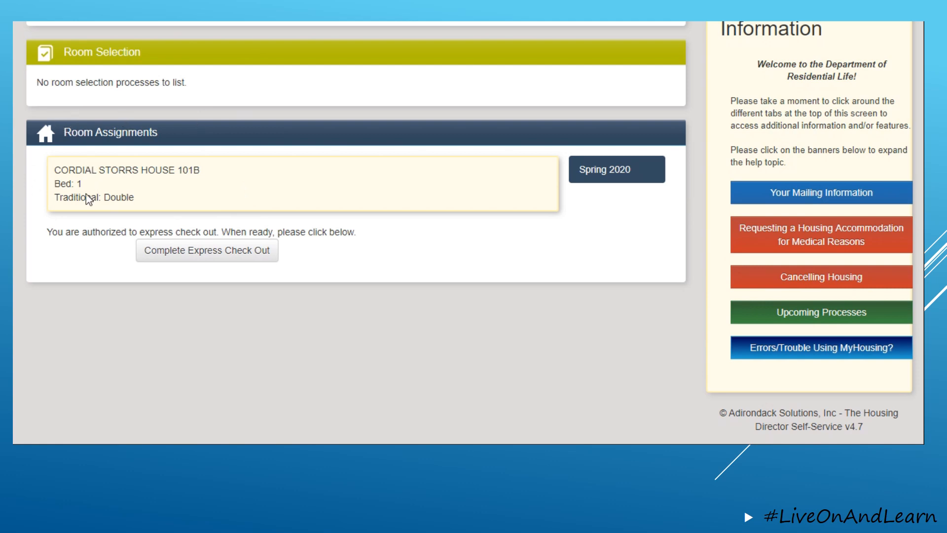
mouse_move(78, 247)
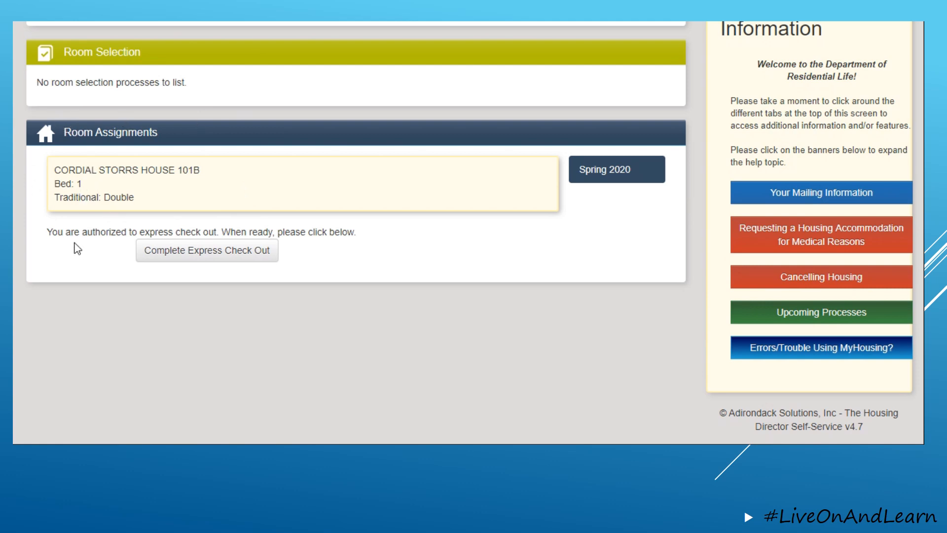
mouse_move(216, 235)
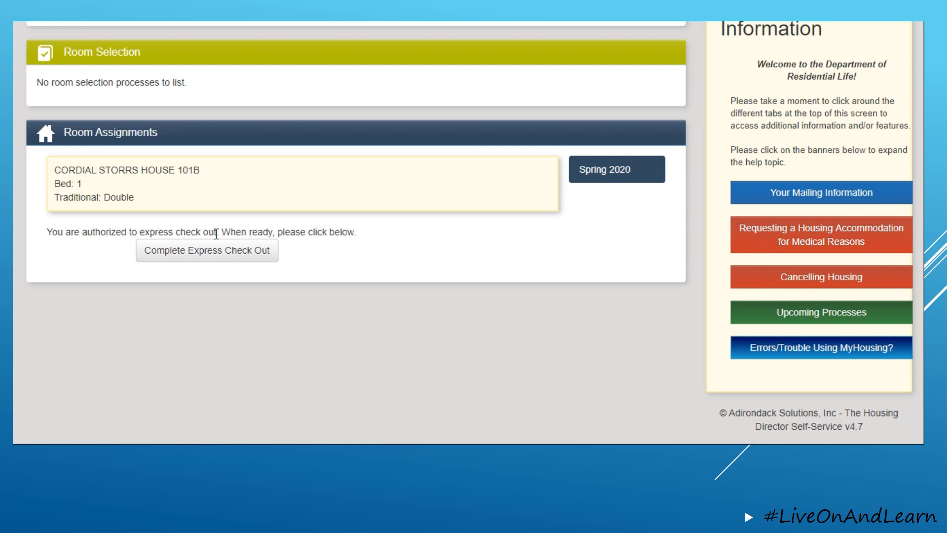
mouse_move(245, 284)
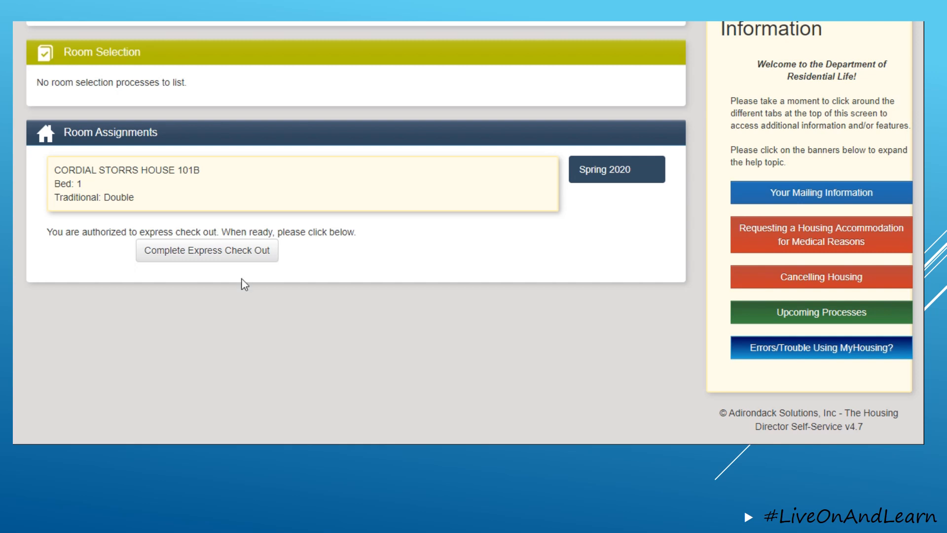
mouse_move(224, 258)
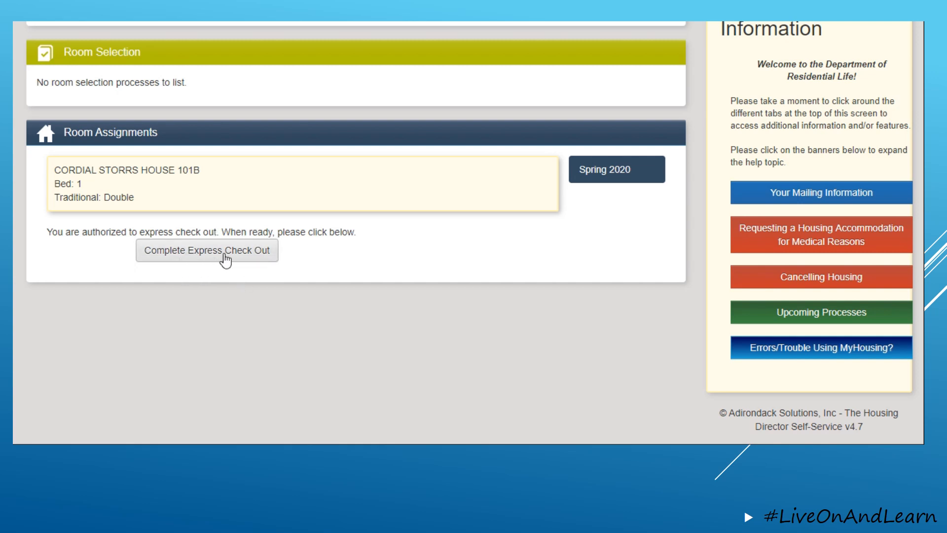
click(206, 250)
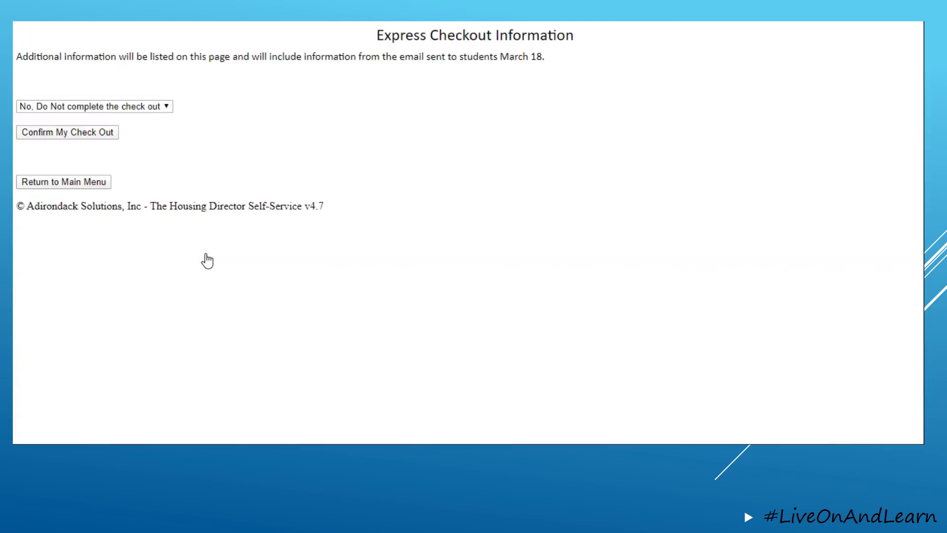
mouse_move(279, 58)
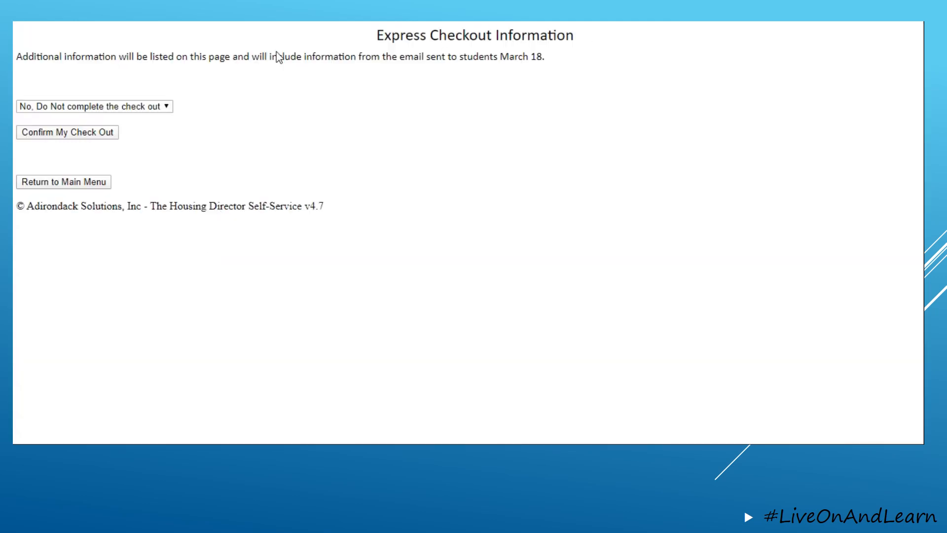
mouse_move(236, 51)
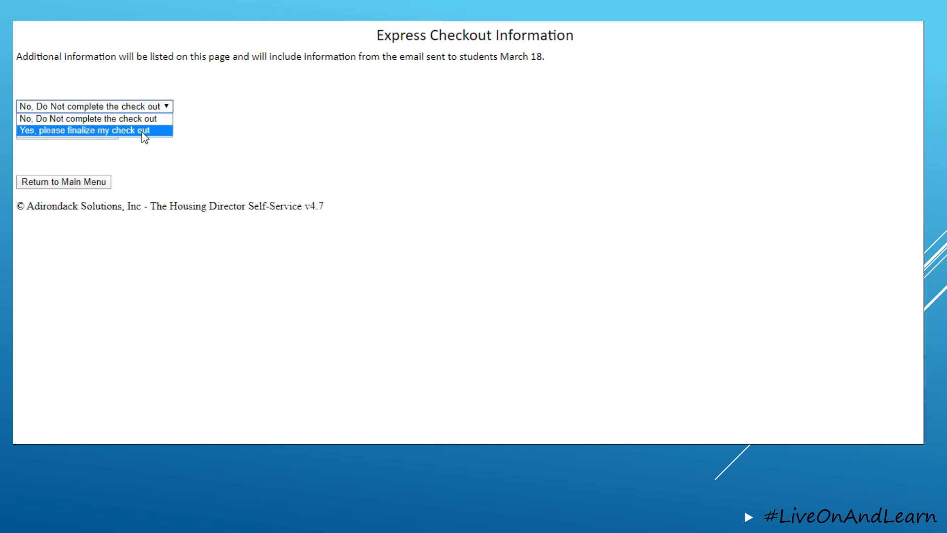
click(85, 131)
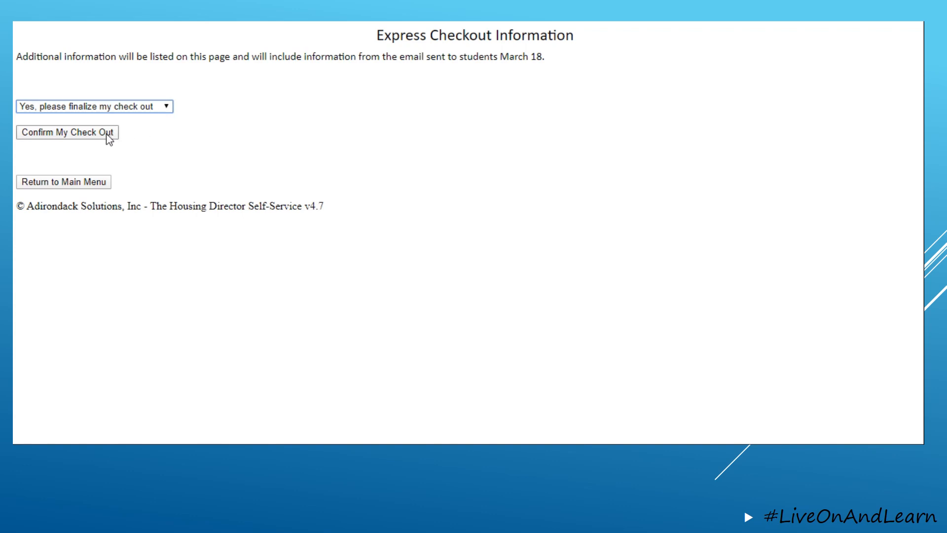
mouse_move(102, 131)
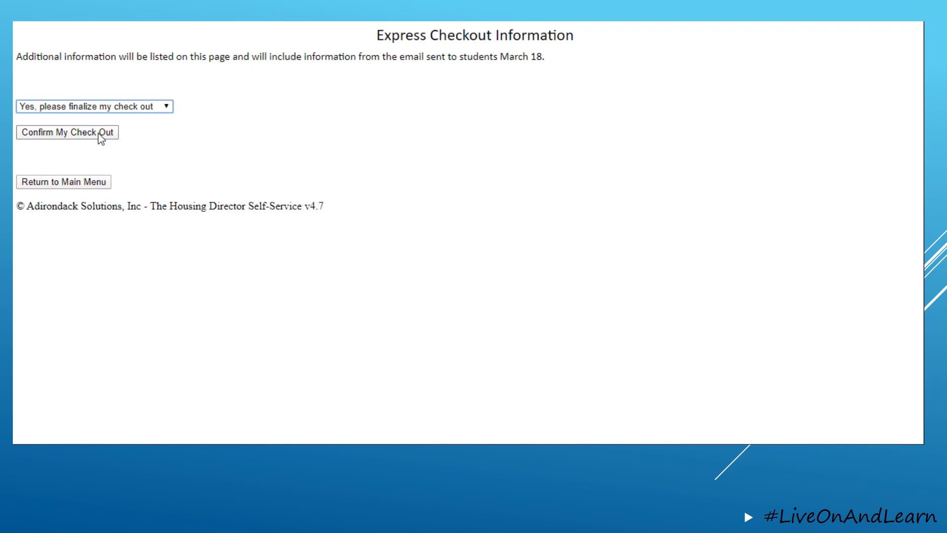
mouse_move(108, 139)
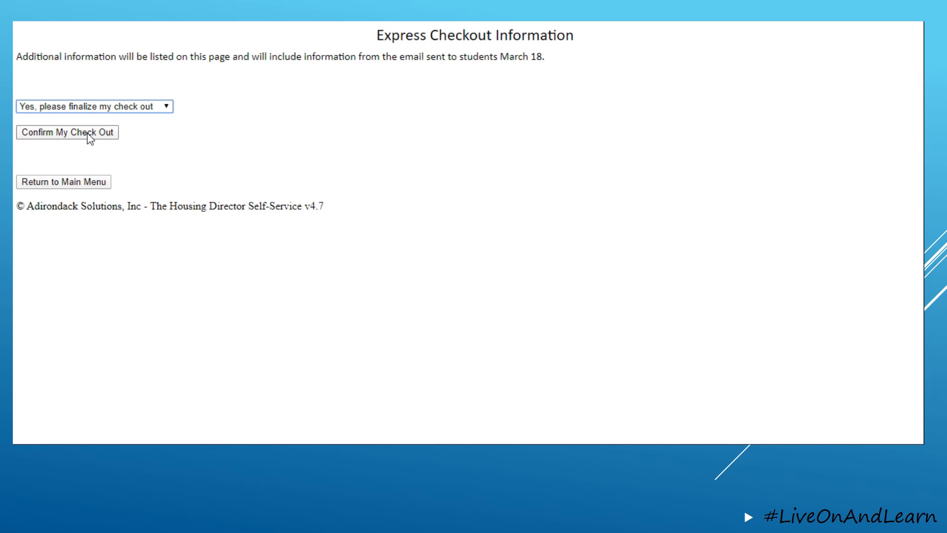
click(67, 131)
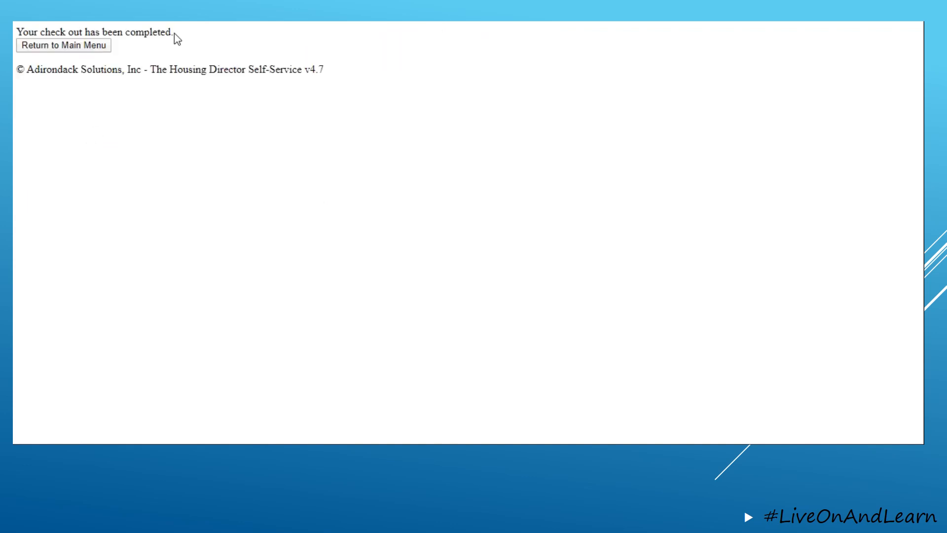
mouse_move(119, 44)
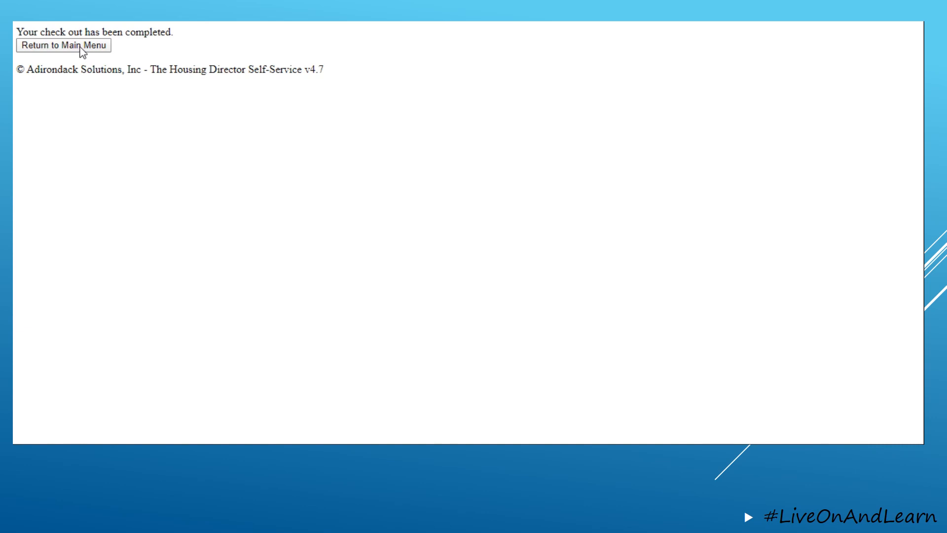
click(64, 44)
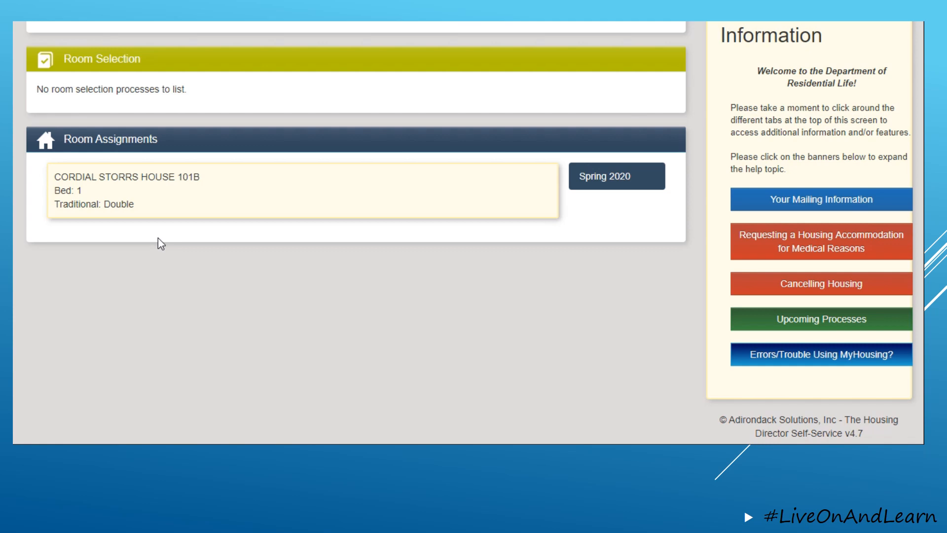
mouse_move(158, 242)
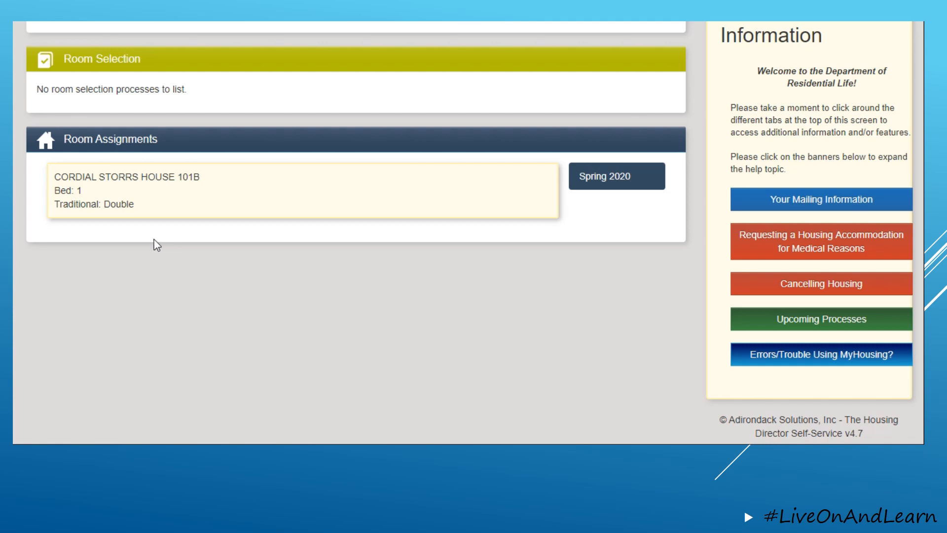